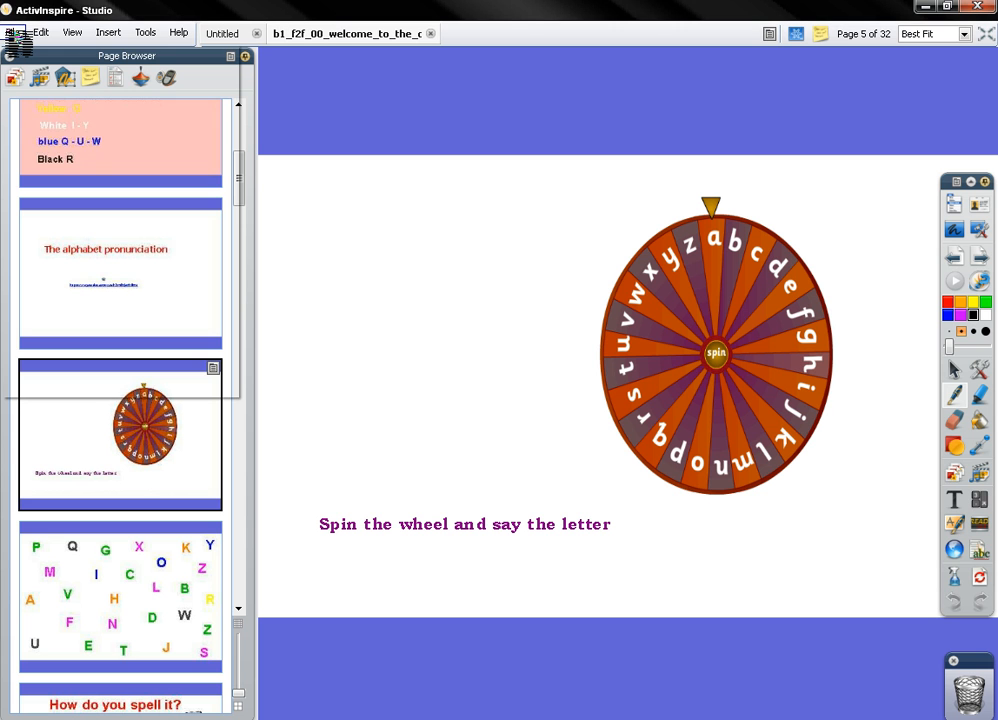
Step: Start a new untitled flipchart from the File menu beside the alphabet lesson
left_click(16, 32)
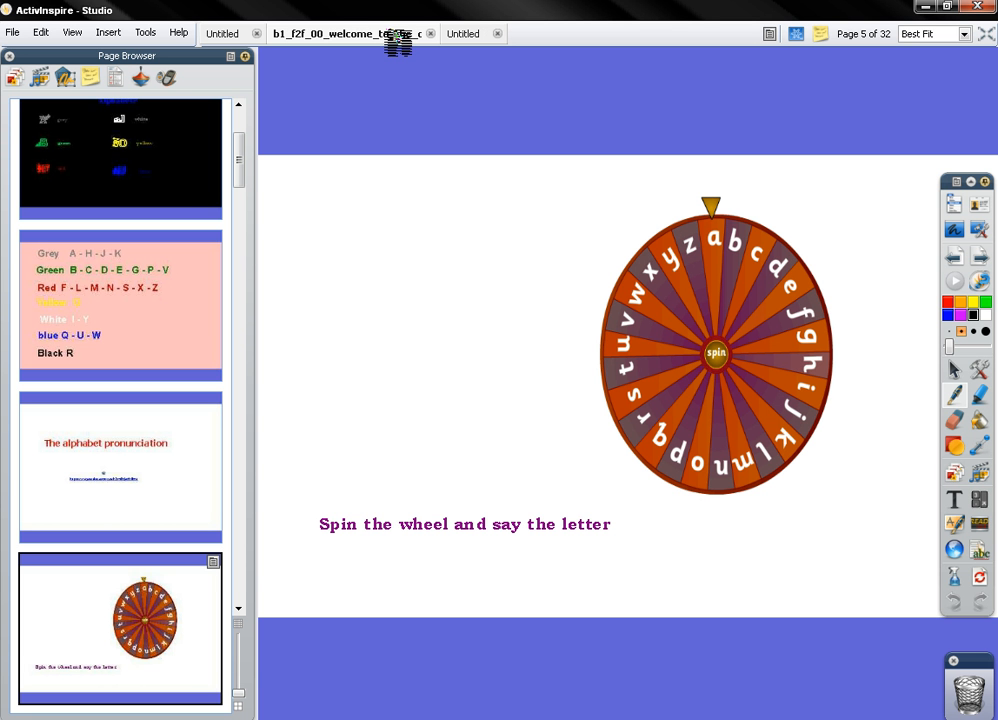
mouse_move(460, 520)
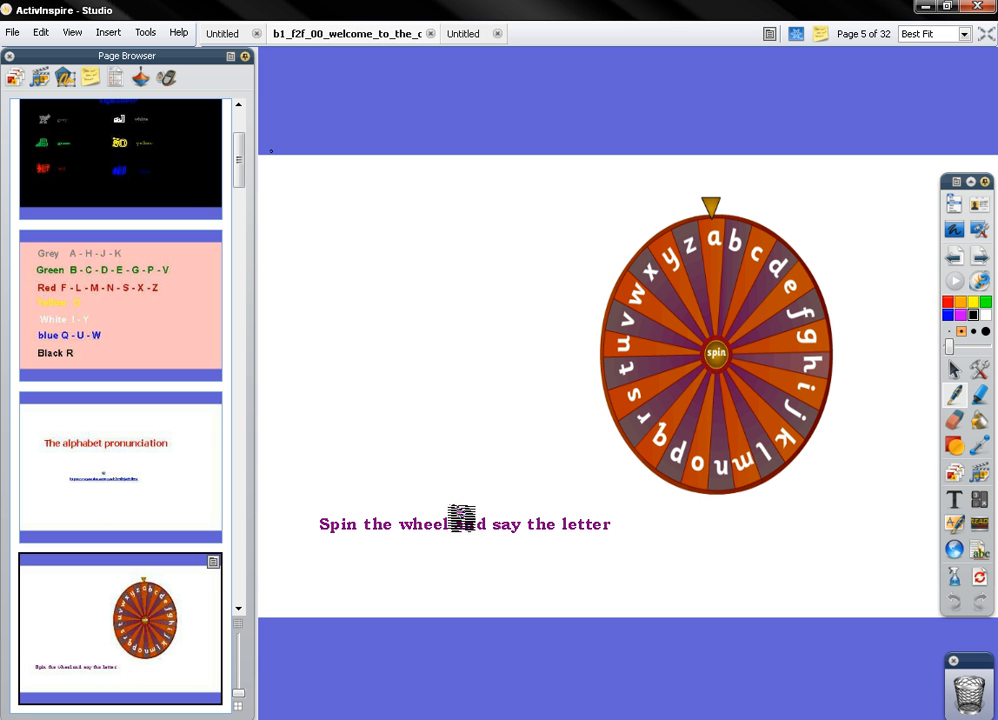